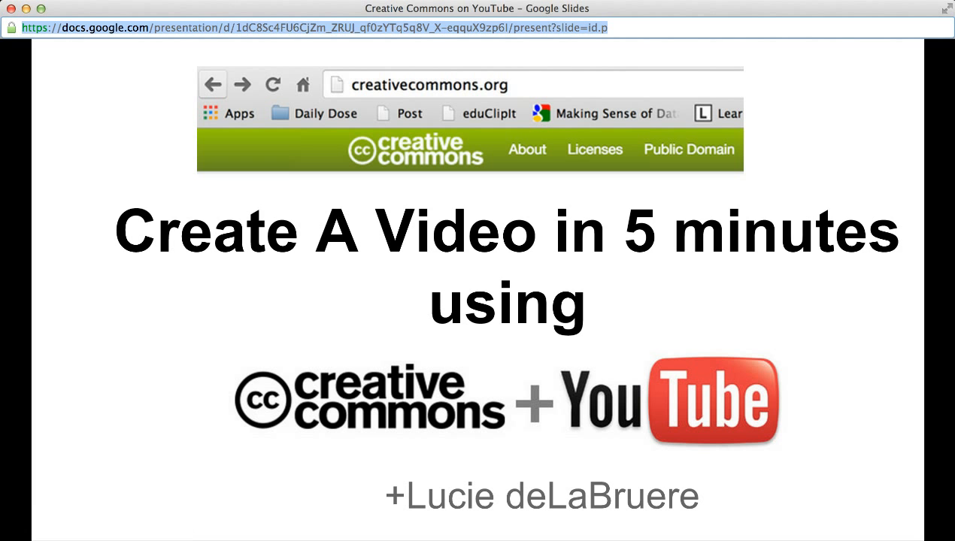
mouse_move(117, 495)
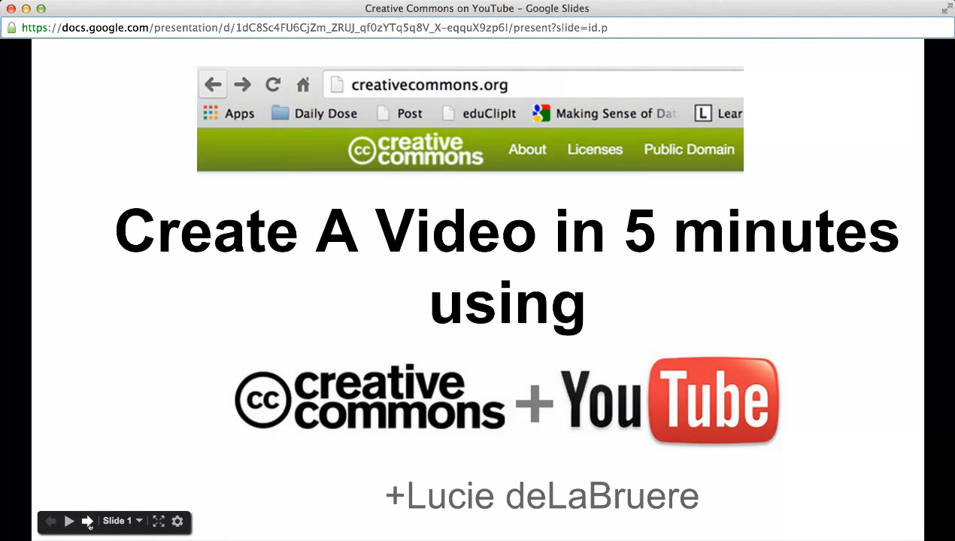
Step: Advance from the title slide to slide 2, 'Creative Commons'
left_click(87, 521)
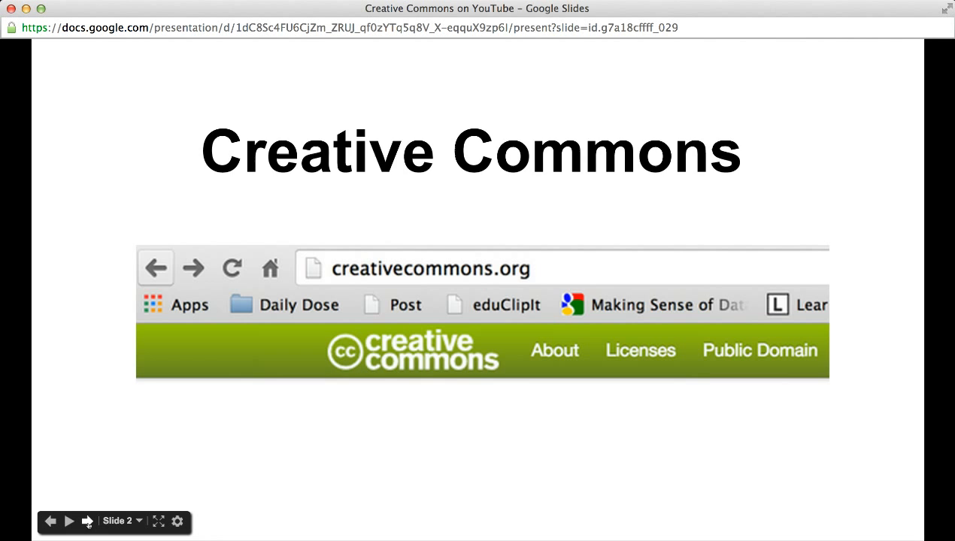
Step: Advance to slide 3, the CC Search screenshot highlighting YouTube as a source
left_click(87, 520)
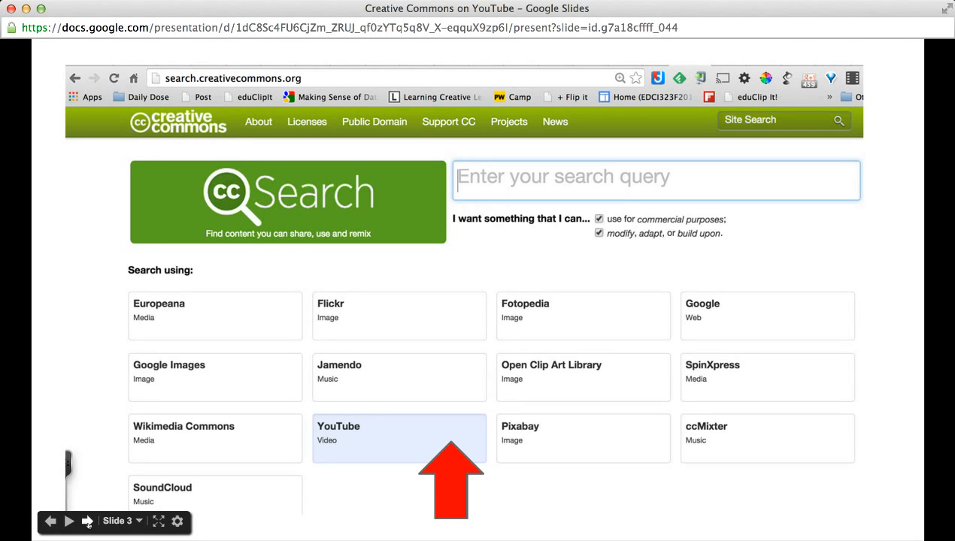
Step: Advance to slide 4, 'YouTube Video Editor', showing the upload page
left_click(86, 521)
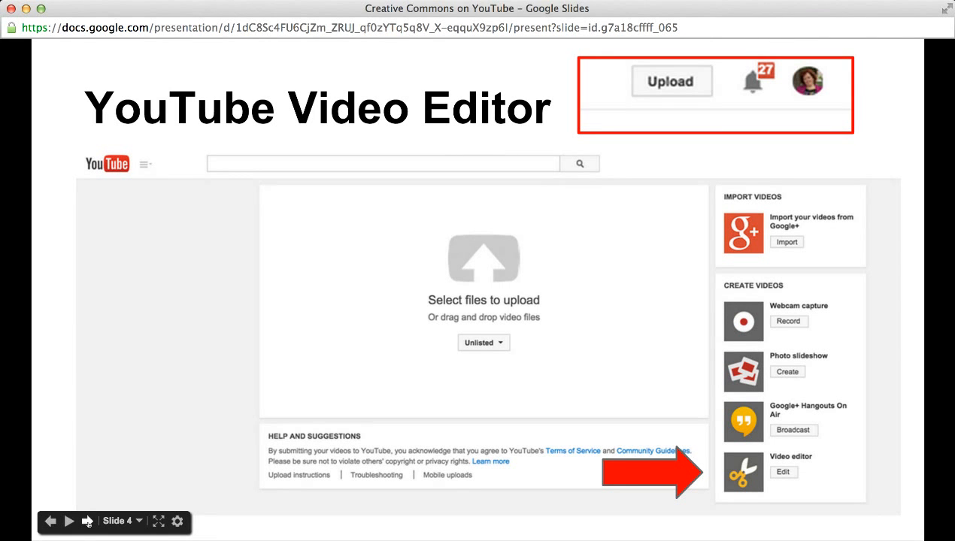
Step: Advance to slide 5, 'Search for CC video'
left_click(69, 521)
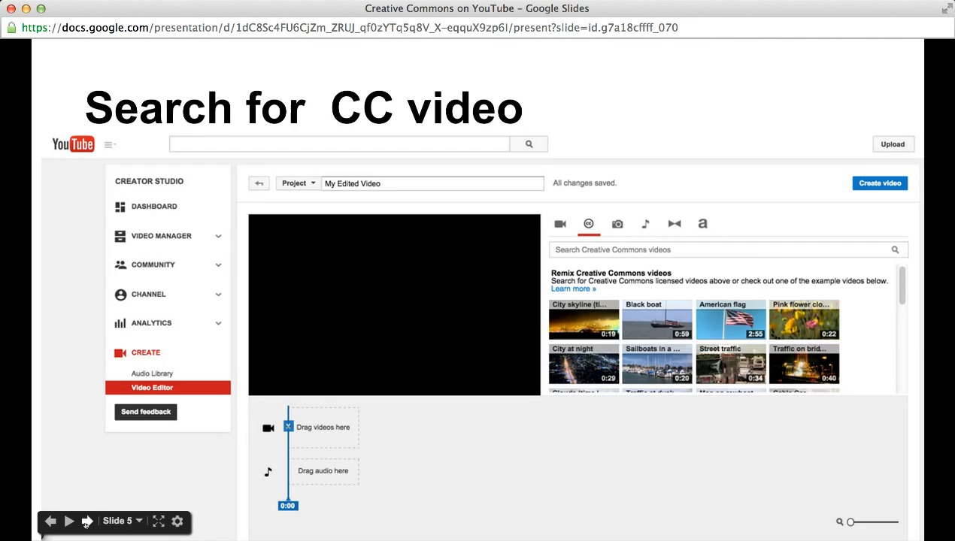
Step: Advance through the 'What type of videos' slide to the editor timeline slide
left_click(88, 521)
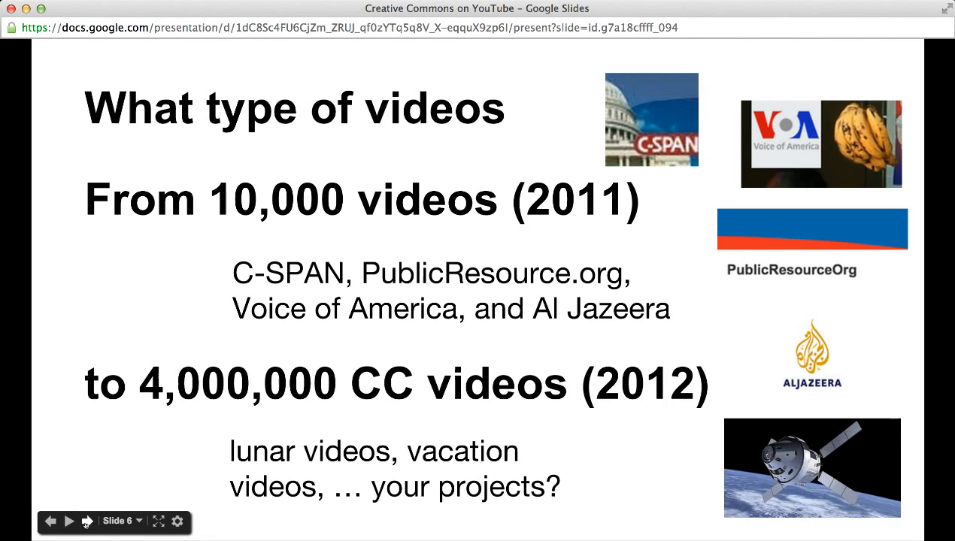
left_click(87, 521)
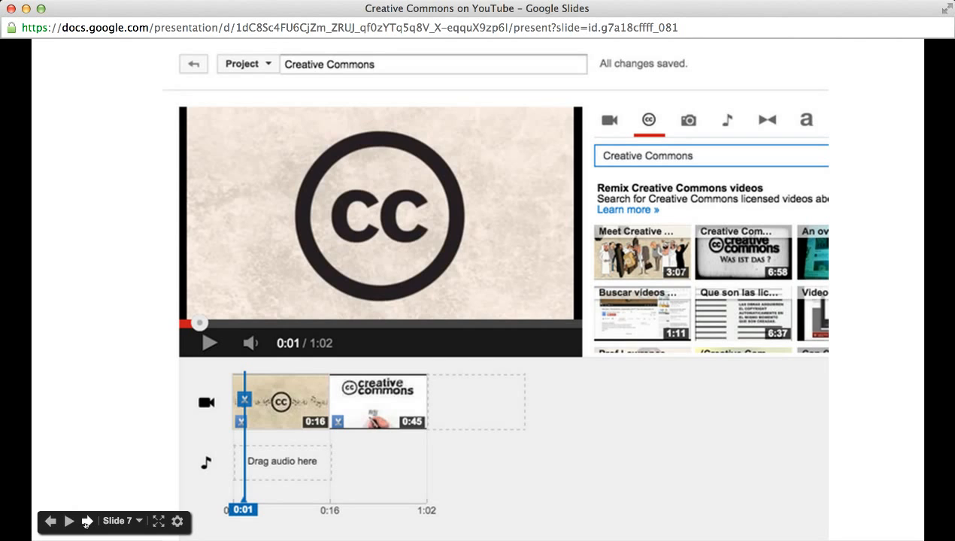
Step: Advance to slide 8, 'Use YouTube Editor to'
left_click(87, 521)
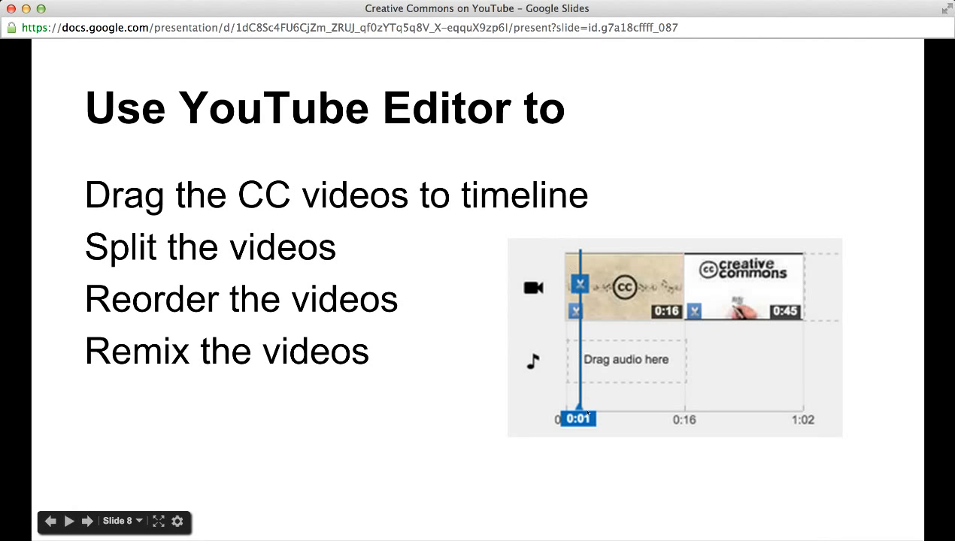
mouse_move(591, 292)
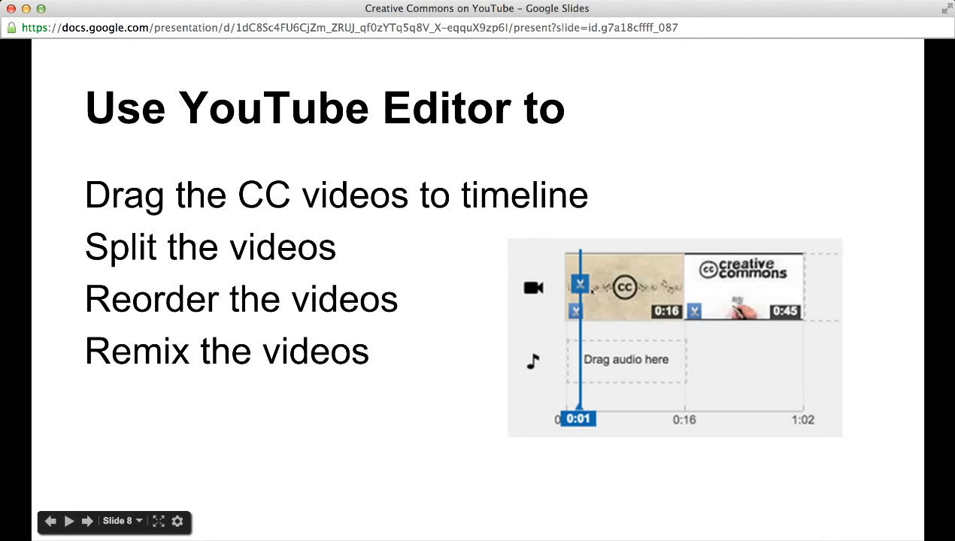
mouse_move(579, 423)
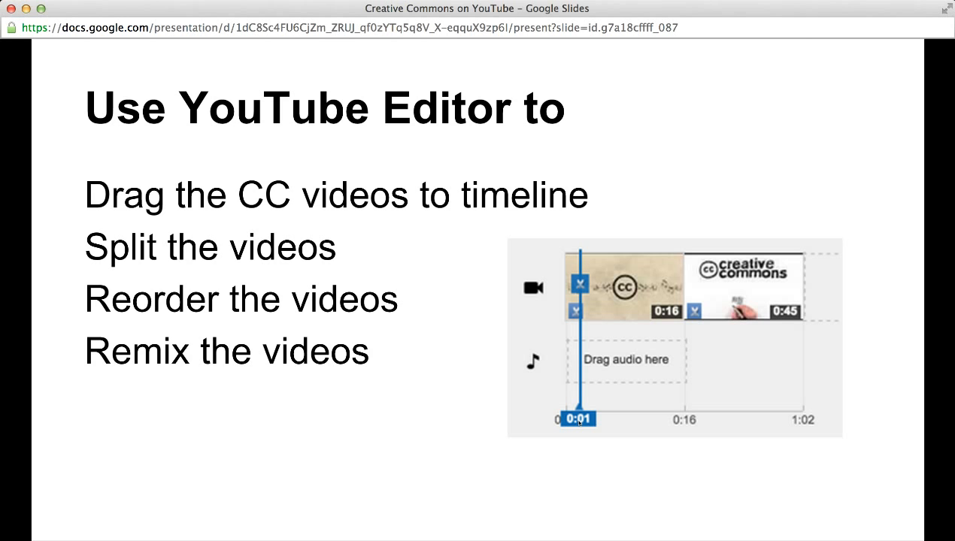
mouse_move(173, 417)
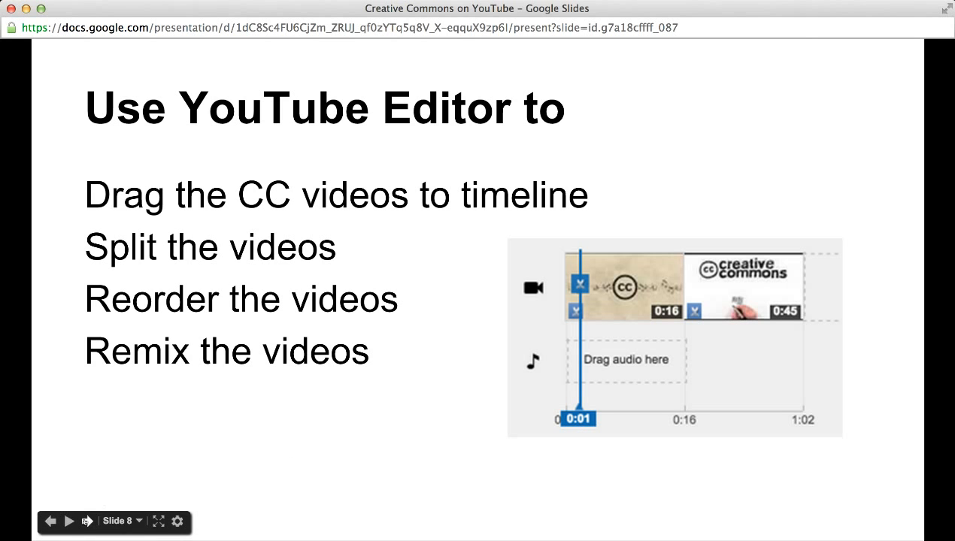
Step: Advance to slide 9, 'Create Video ~ License it!'
left_click(68, 521)
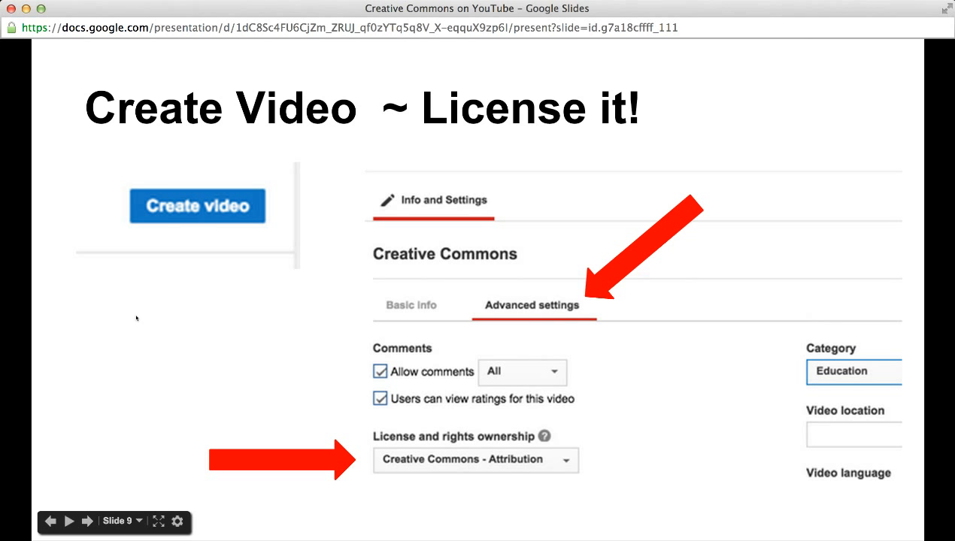
mouse_move(227, 318)
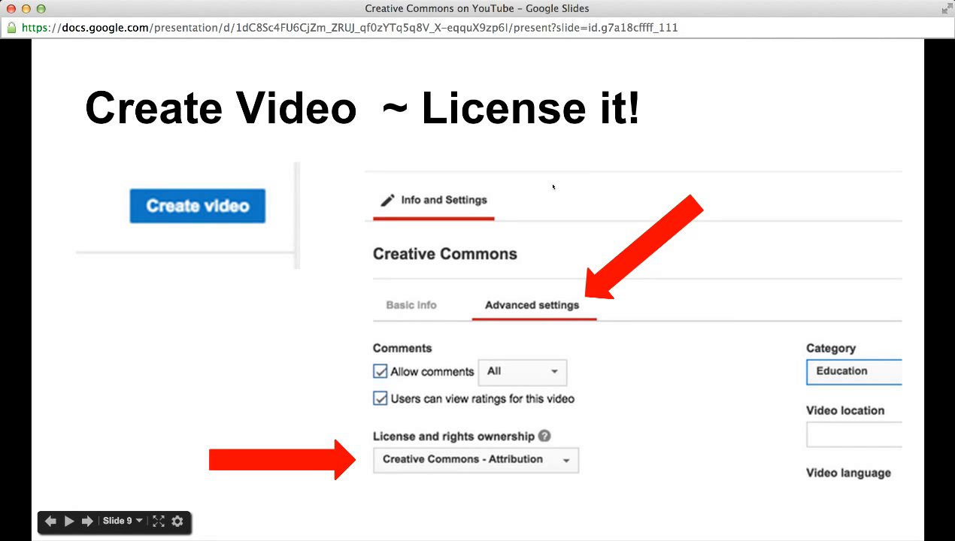
mouse_move(554, 264)
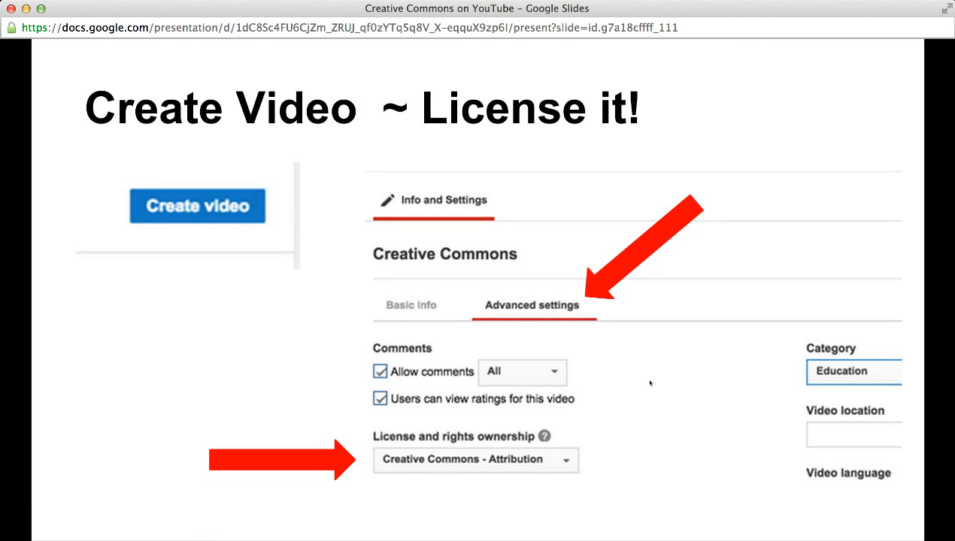
mouse_move(83, 506)
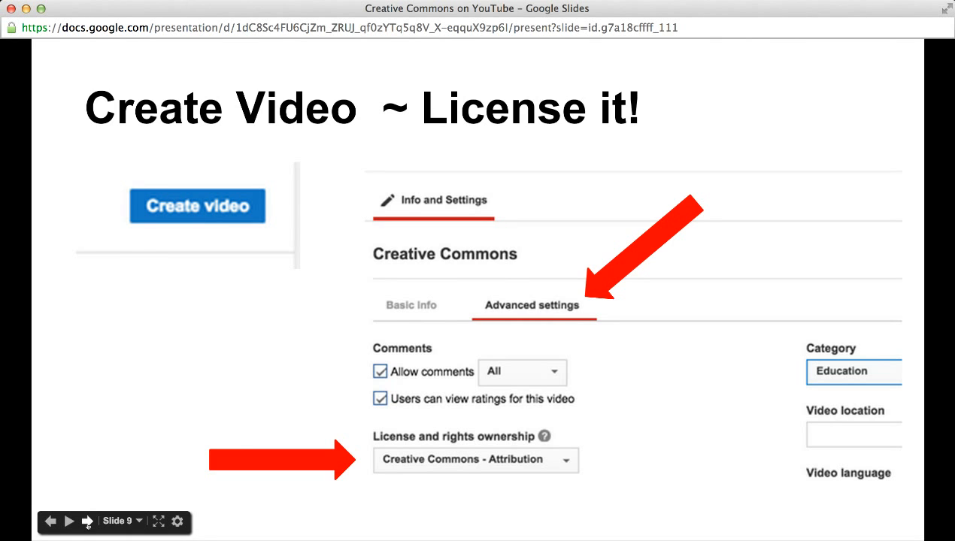
Step: Advance to slide 10, showing video attribution and source videos
left_click(88, 521)
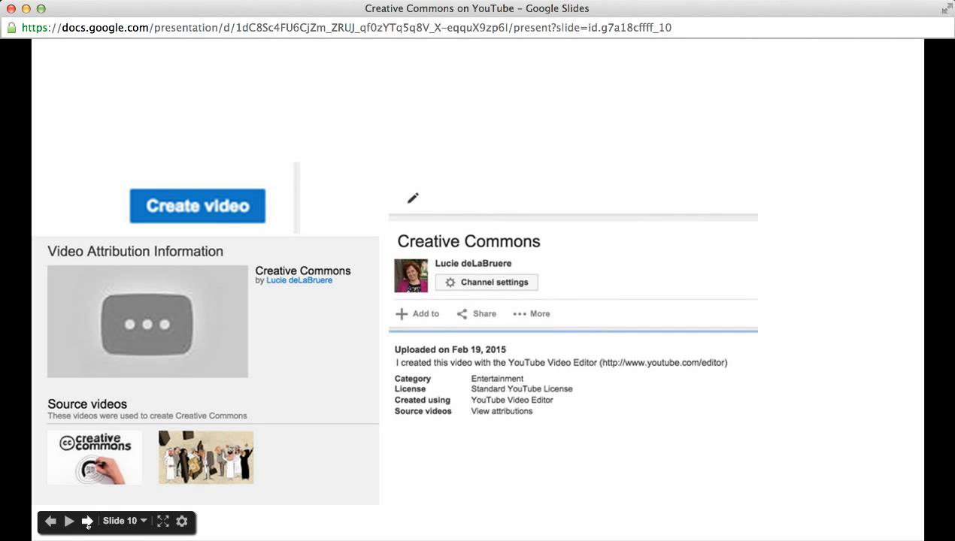
mouse_move(280, 340)
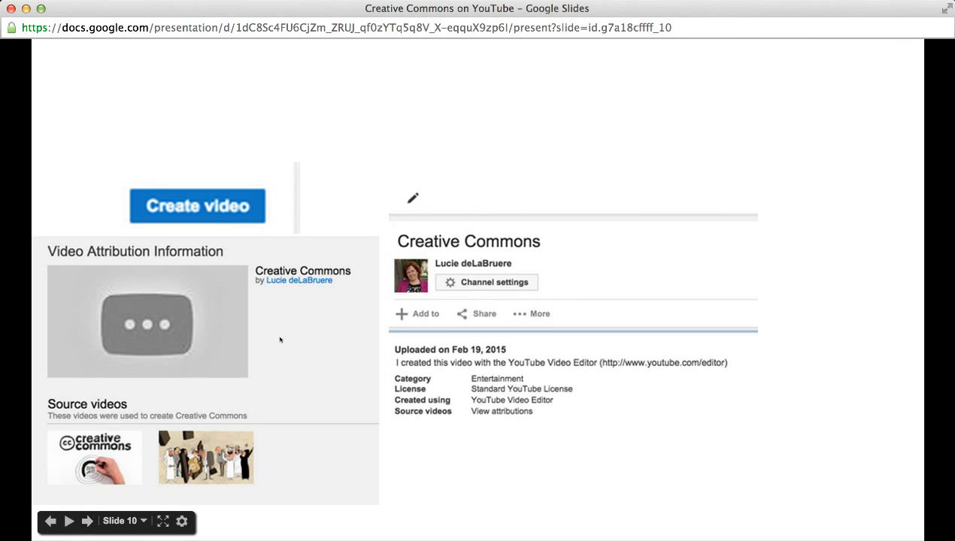
mouse_move(300, 344)
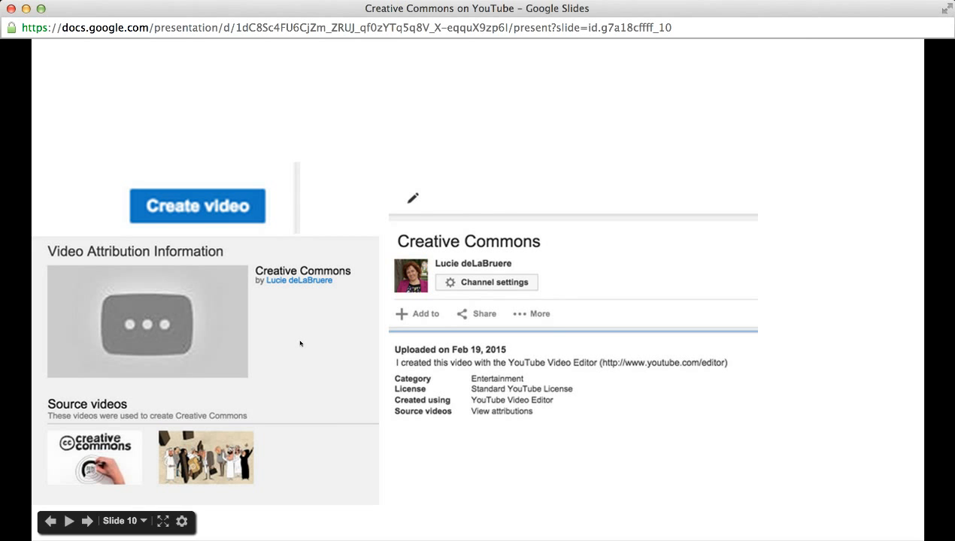
mouse_move(309, 424)
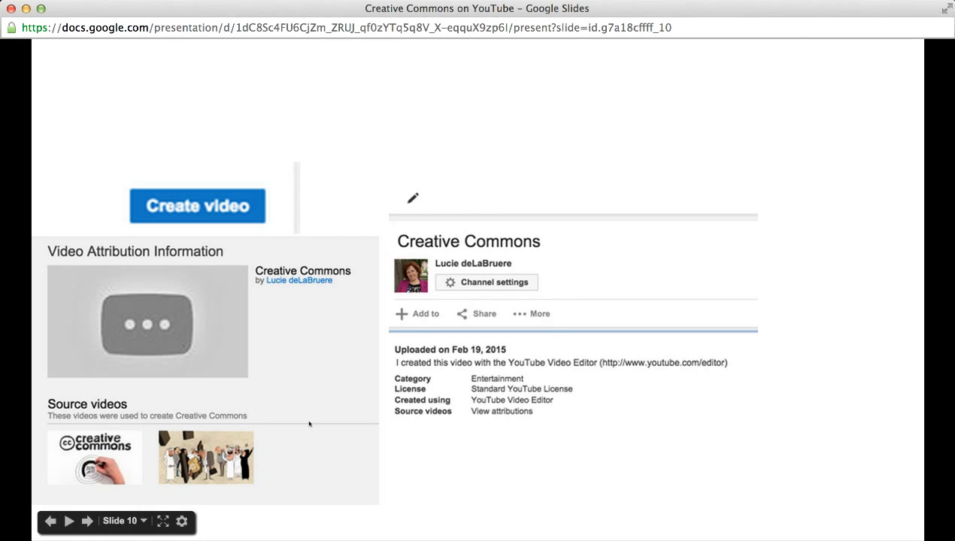